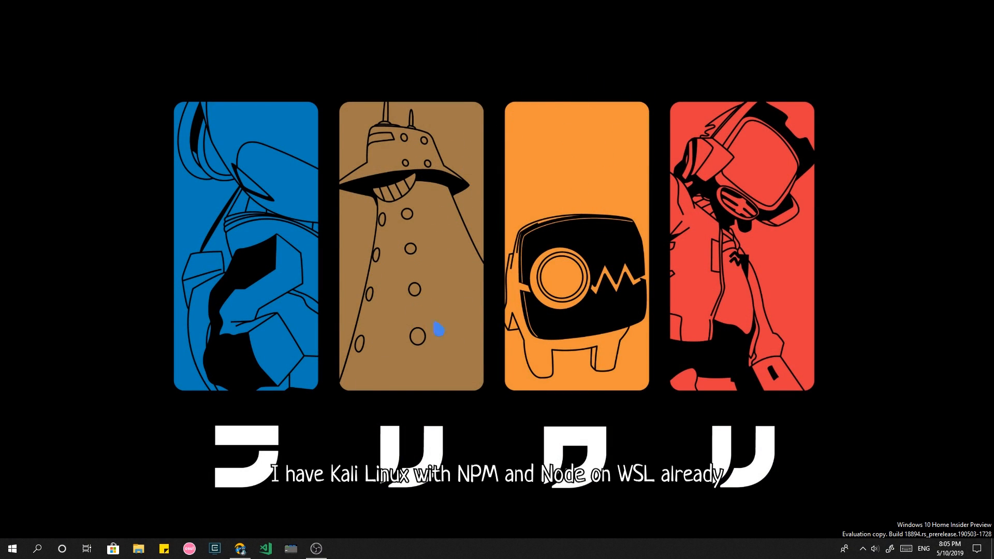
mouse_move(489, 295)
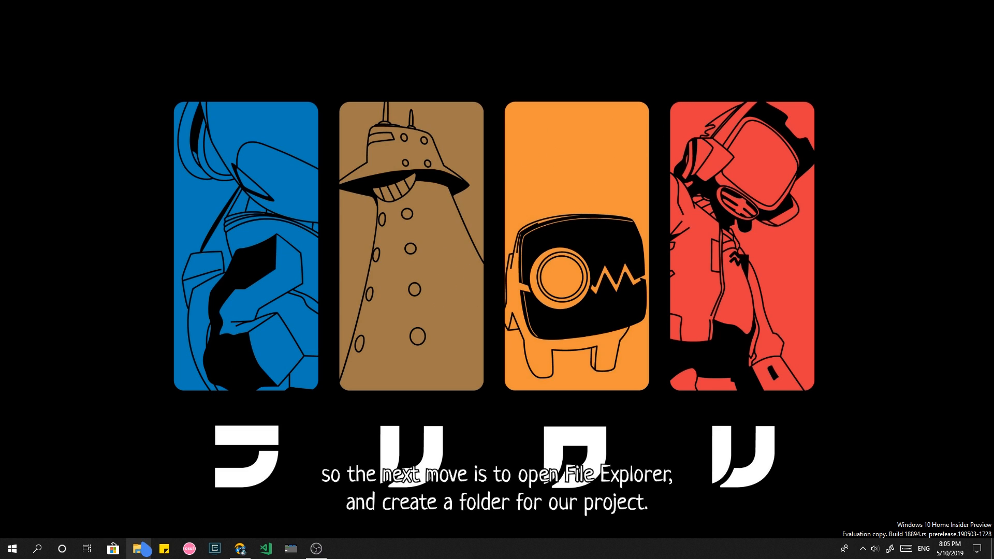
- Create a project-hello folder in Documents\Projects in File Explorer and open it
click(138, 548)
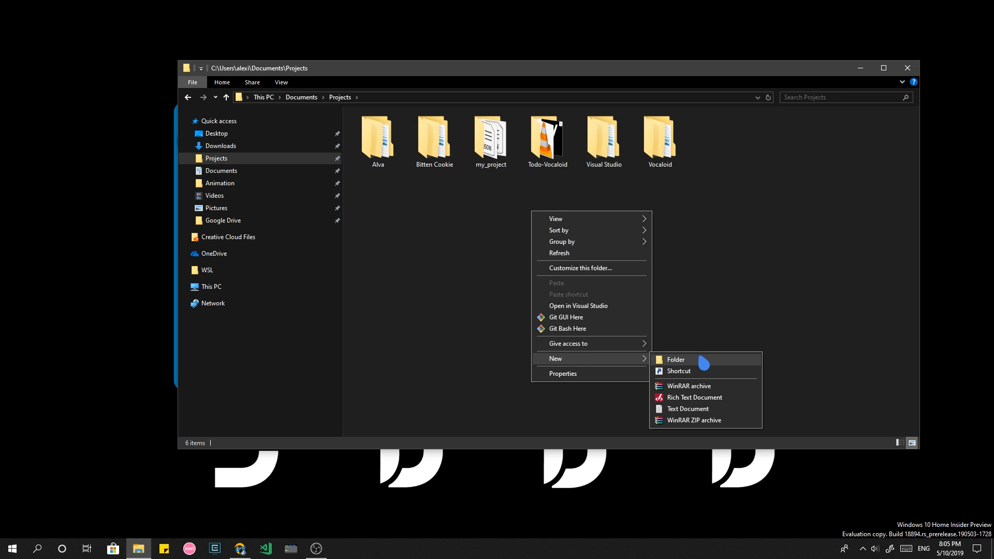
click(676, 359)
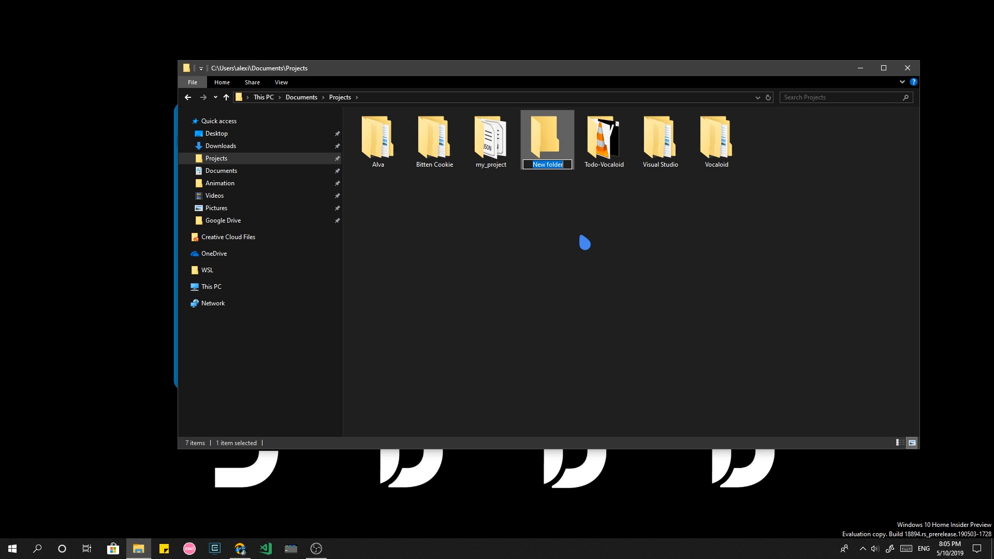
text(prohe)
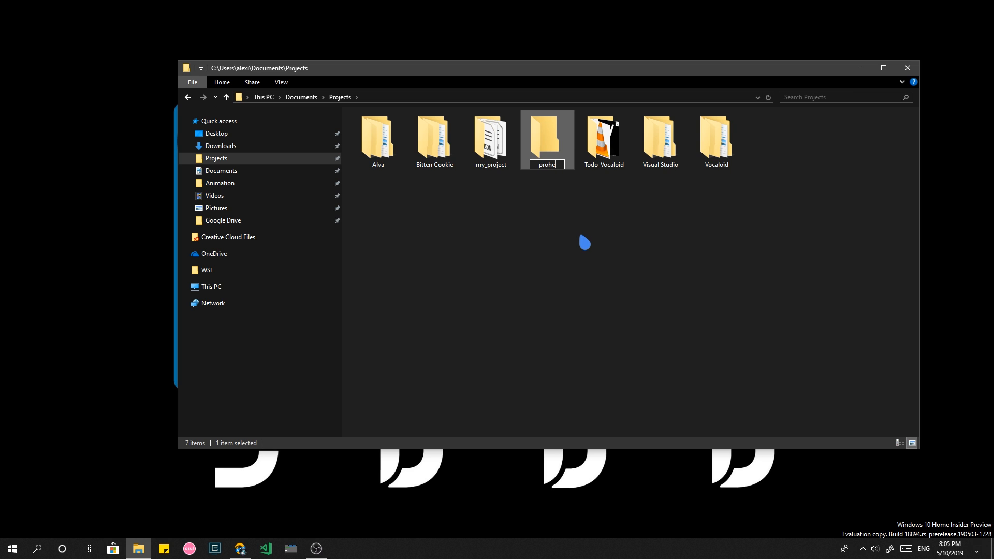
text(project-0)
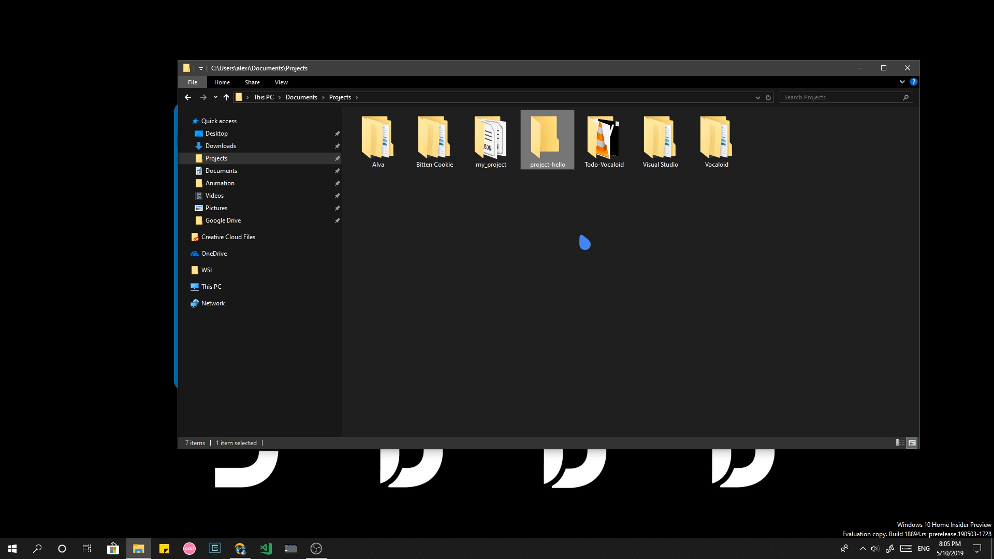
double_click(547, 135)
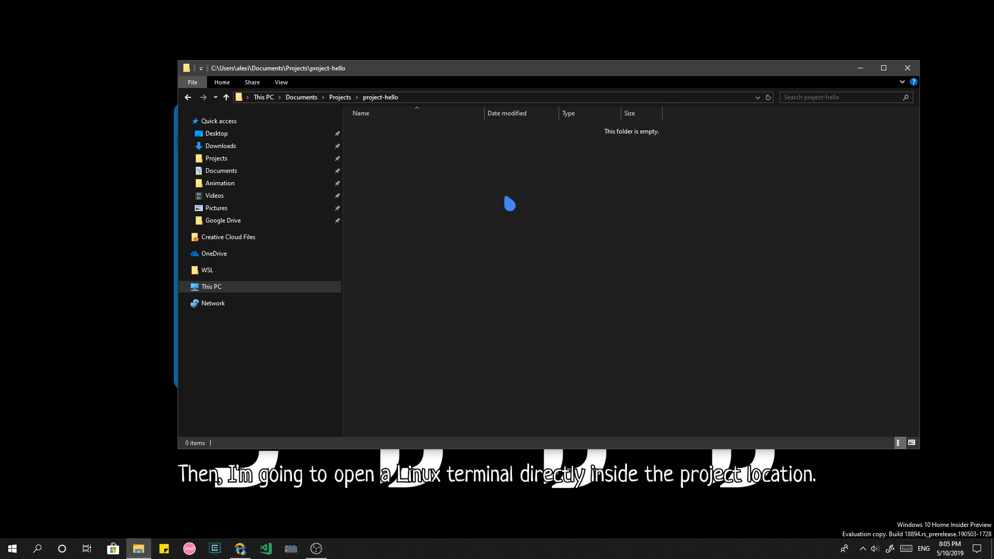
- Open a Linux shell in project-hello, run npm init with defaults, then clear the screen
right_click(509, 204)
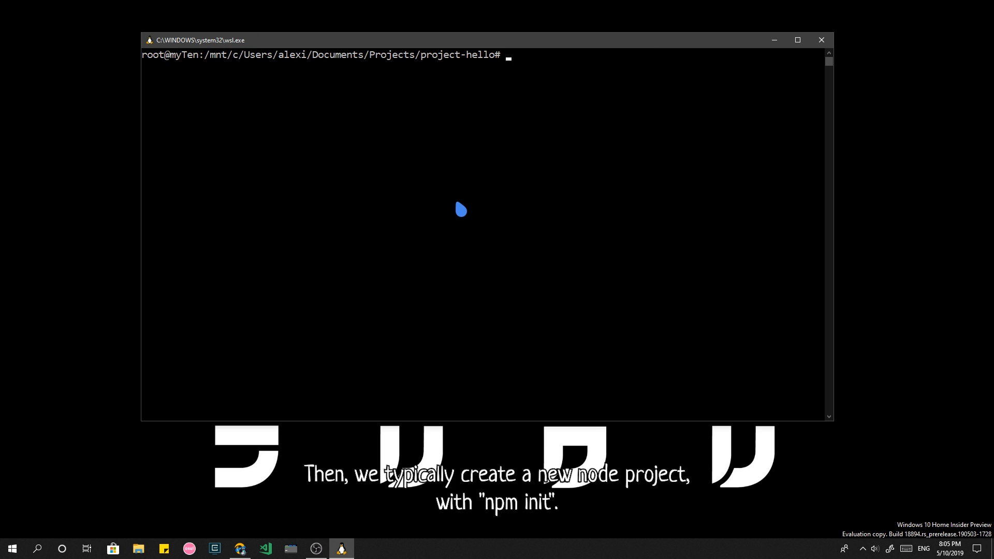
text(np)
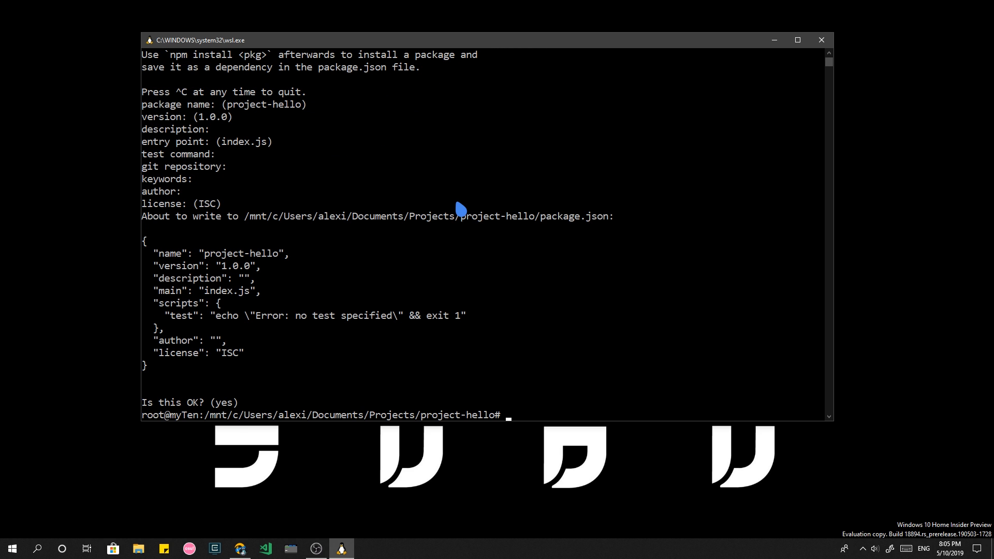
text(clear)
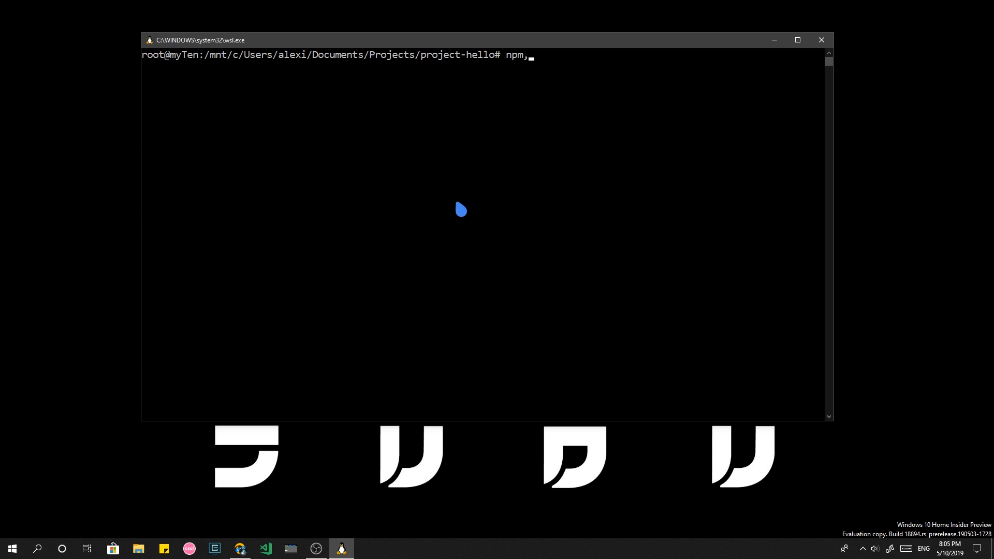
- Run npm install --save react next react-dom, adding 592 packages
text(install --save)
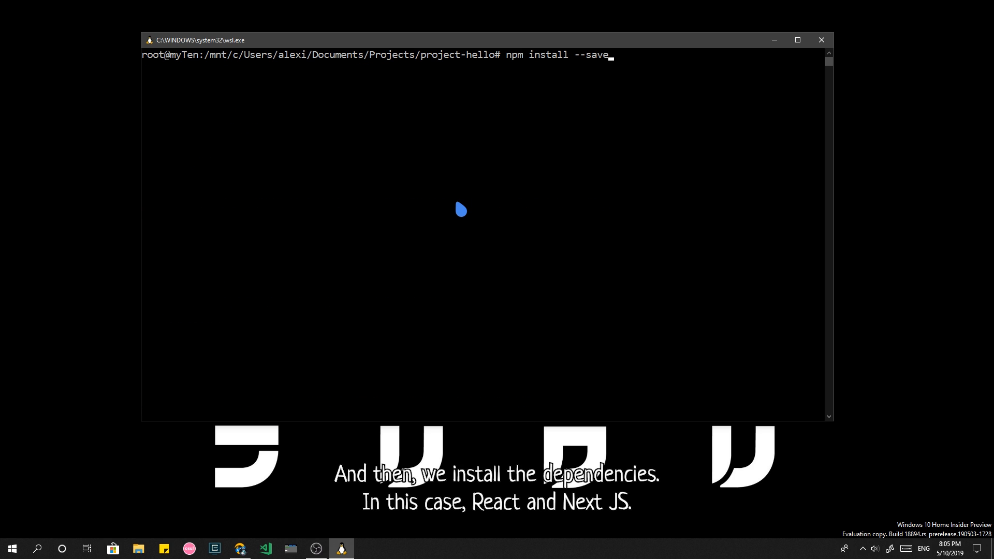
text(react ne)
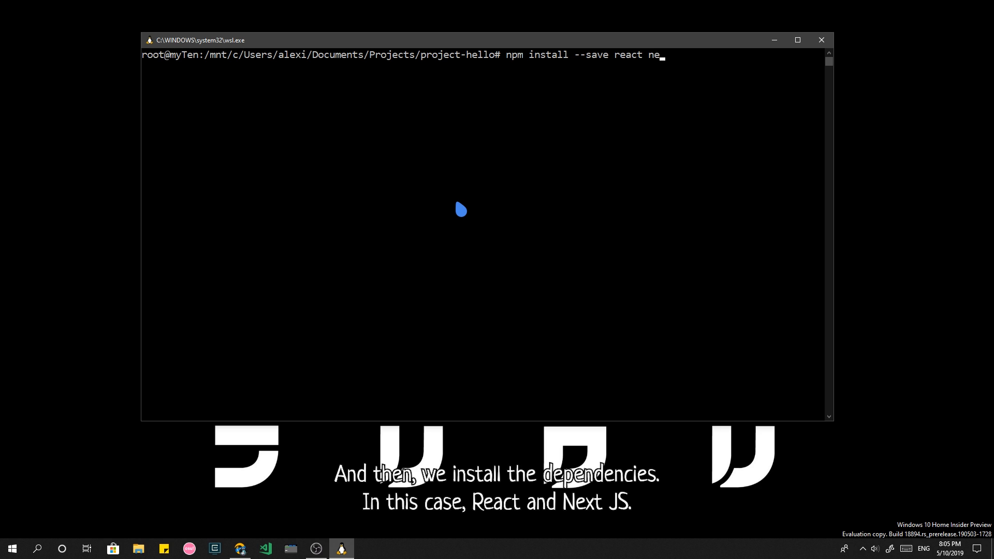
text(xt react=)
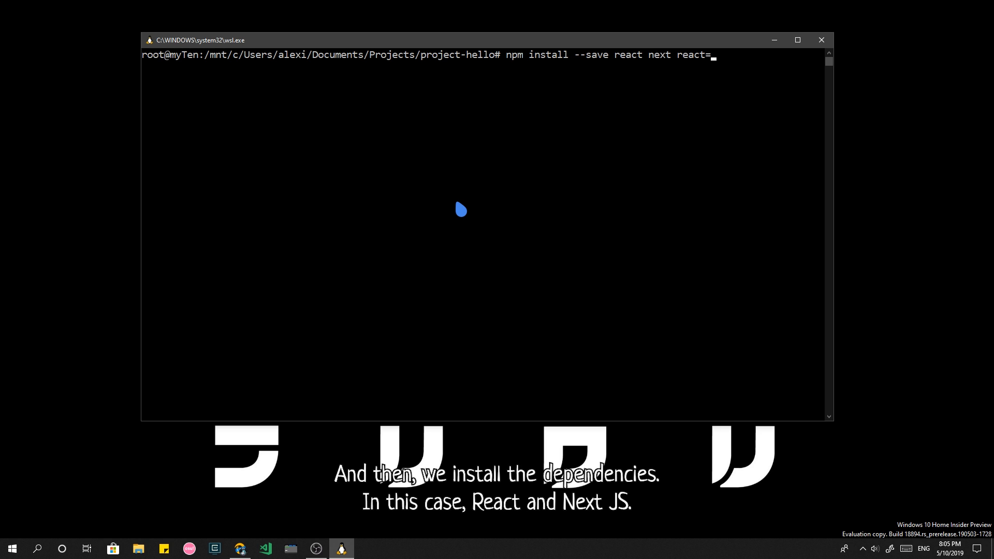
text(dom)
key(enter)
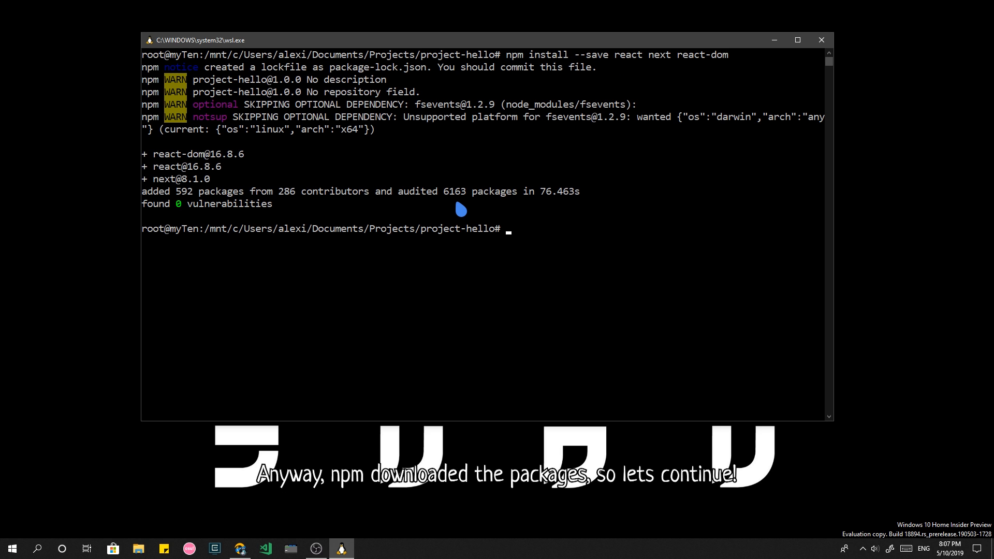
- Run code-insiders . to open project-hello in VS Code Insiders over WSL
text(code)
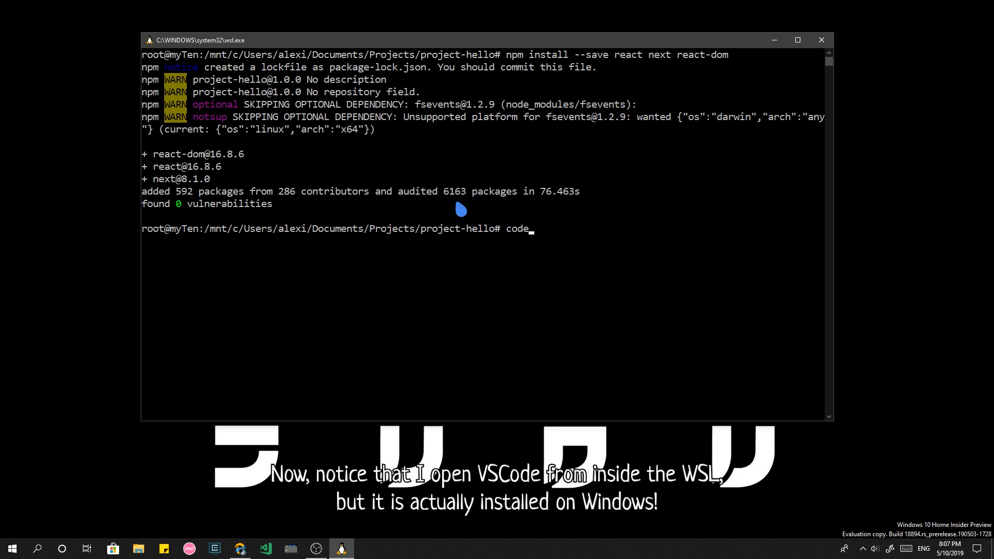
text(-insiders)
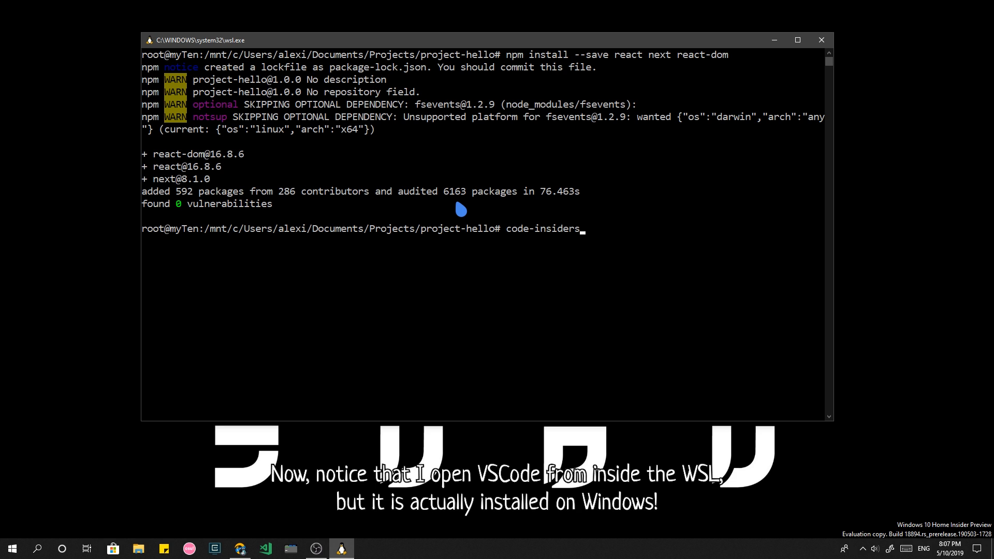
text(.)
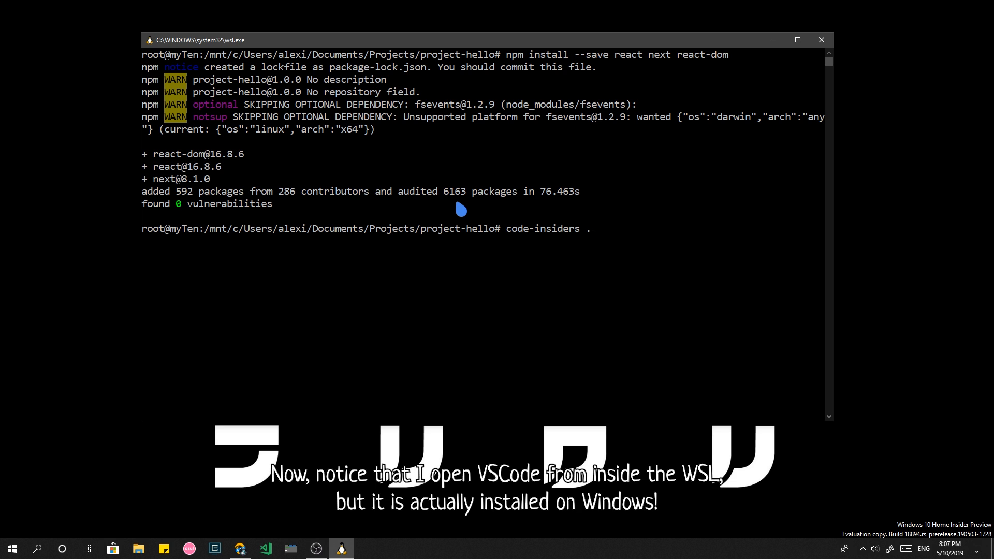
mouse_move(557, 248)
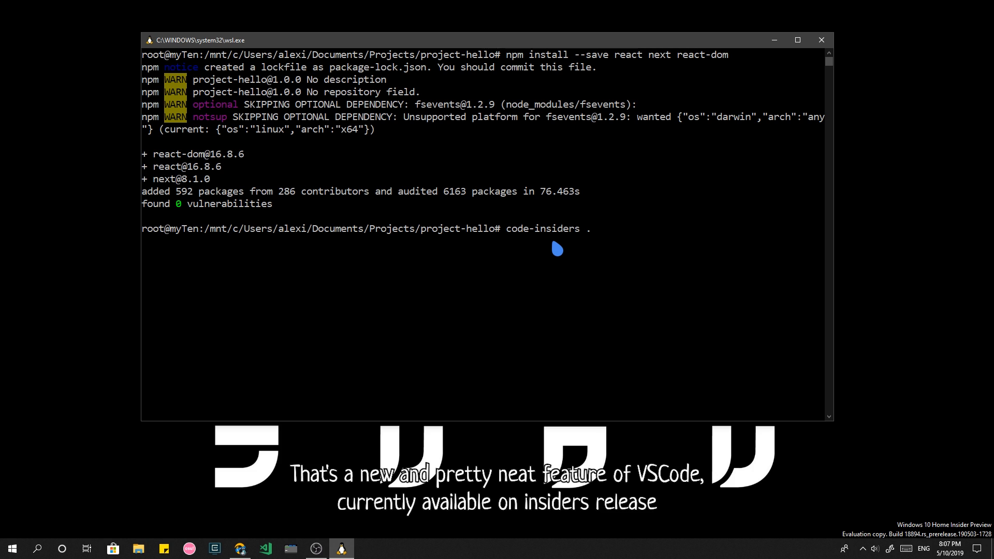
key(Return)
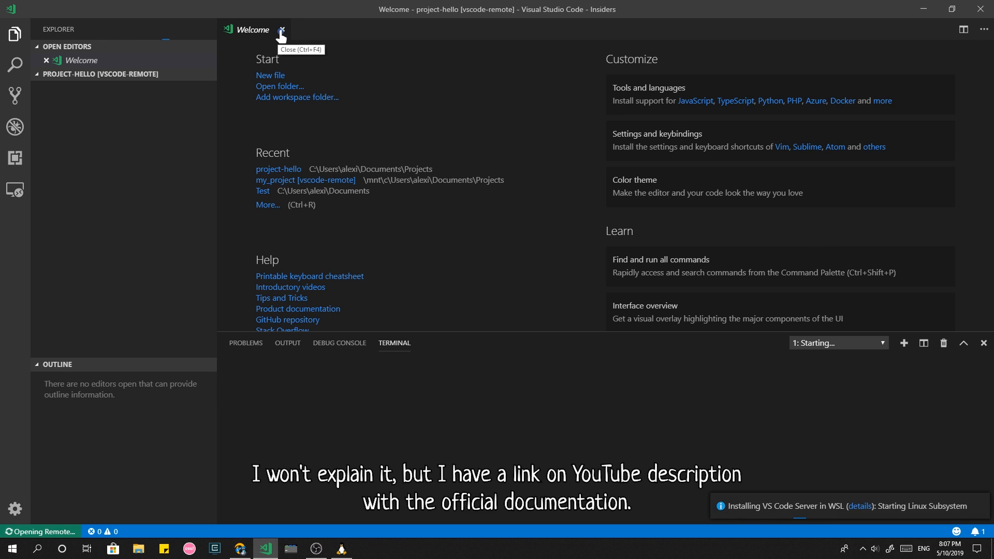
- Close the welcome page and remote command list, then run mkdir pages in the terminal
click(281, 30)
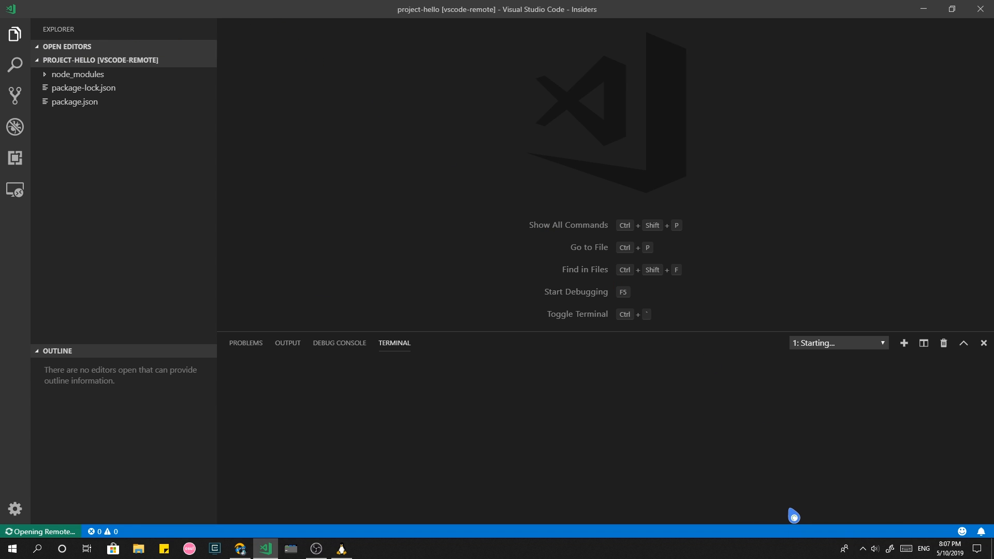
click(18, 531)
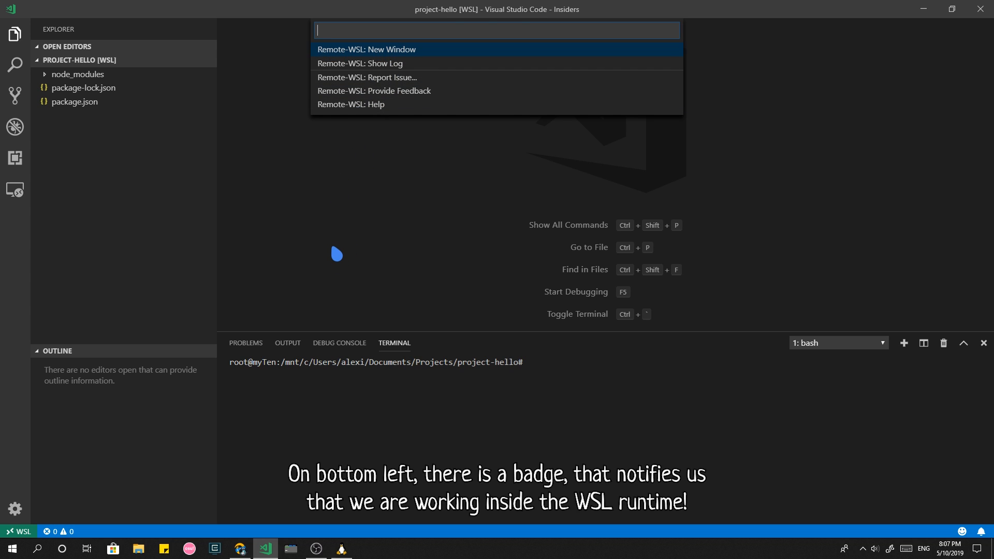
key(Escape)
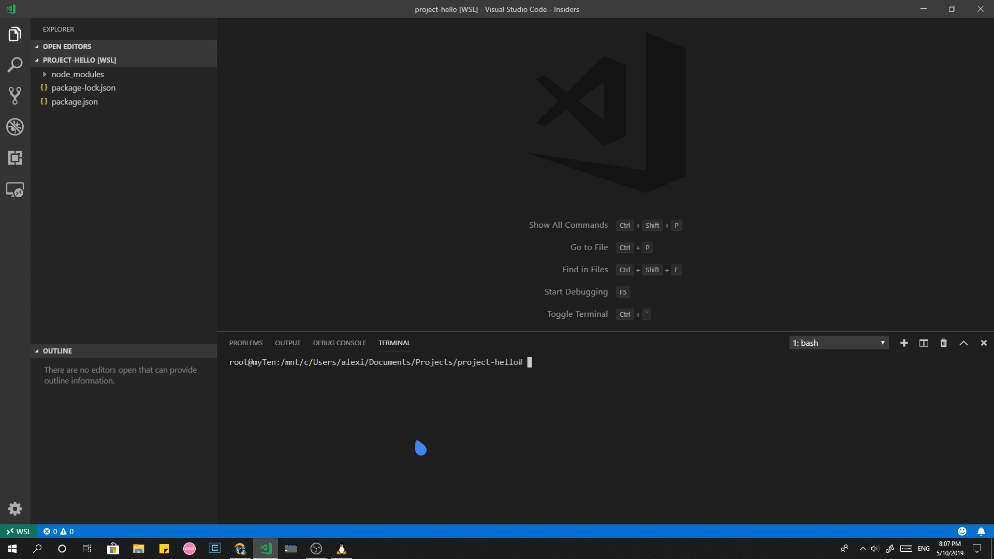
text(mkdir pages)
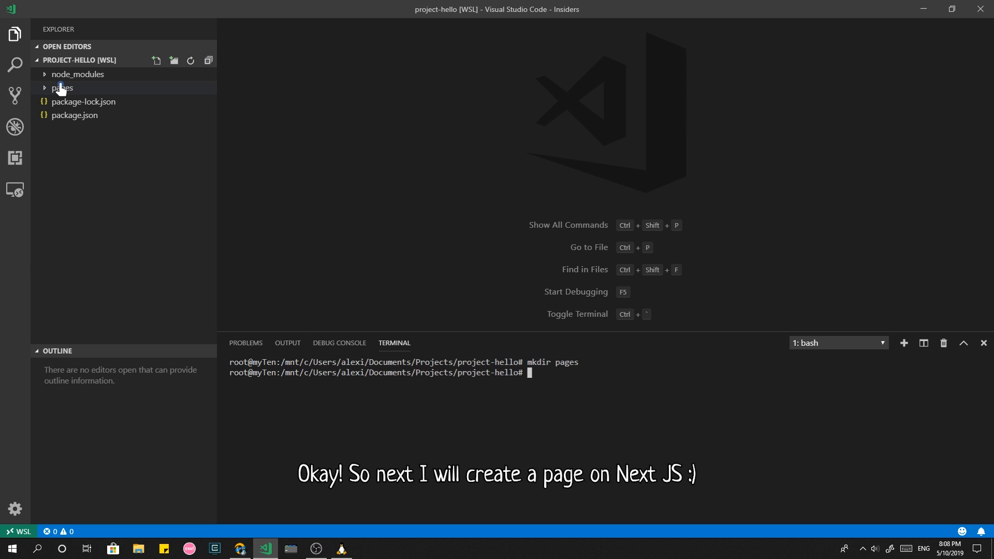
- Add a "dev": "next" entry under scripts in package.json
click(62, 87)
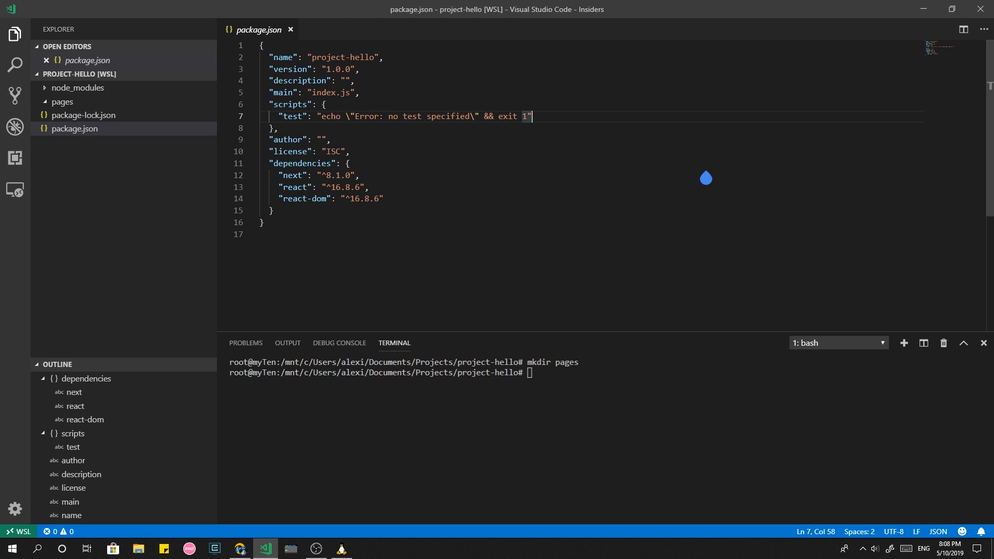
text("d)
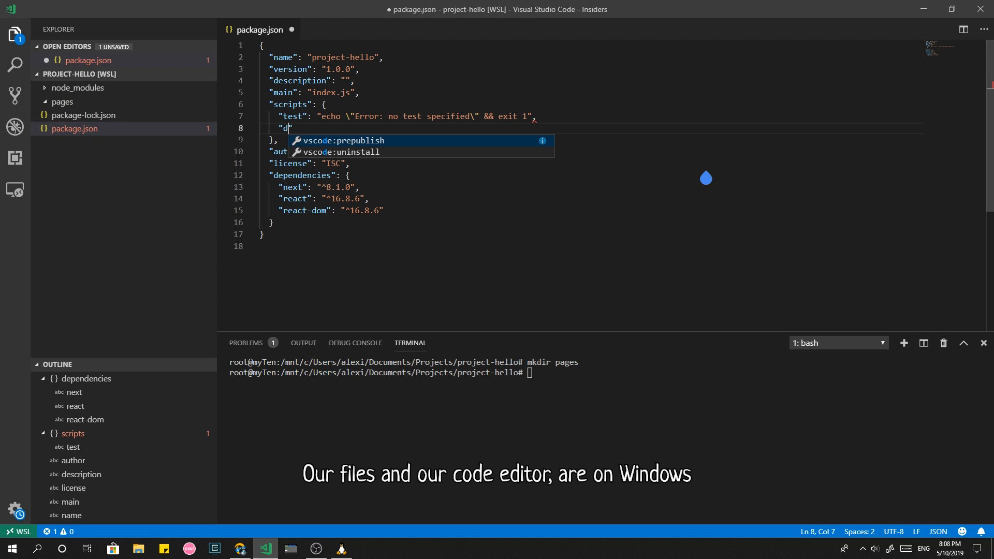
text(ev":)
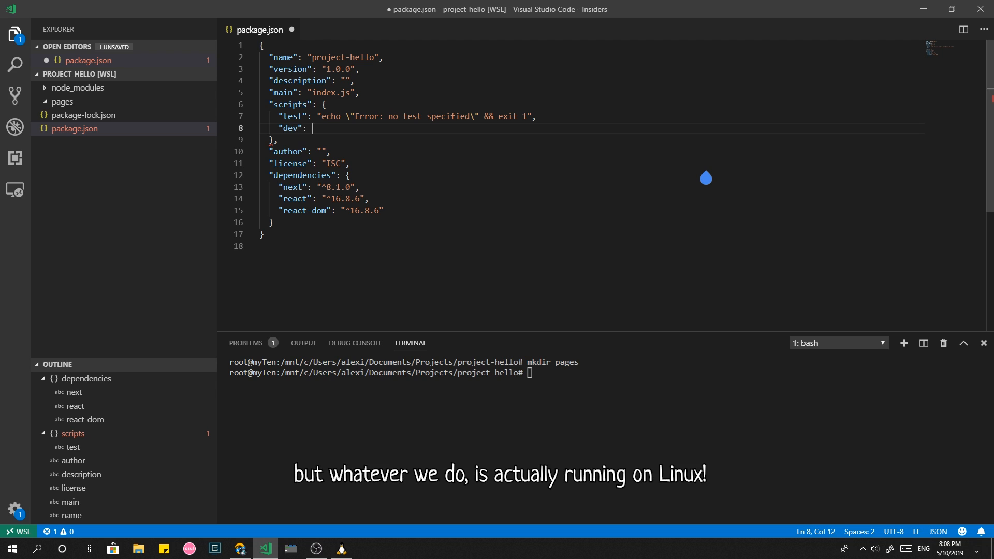
text("next")
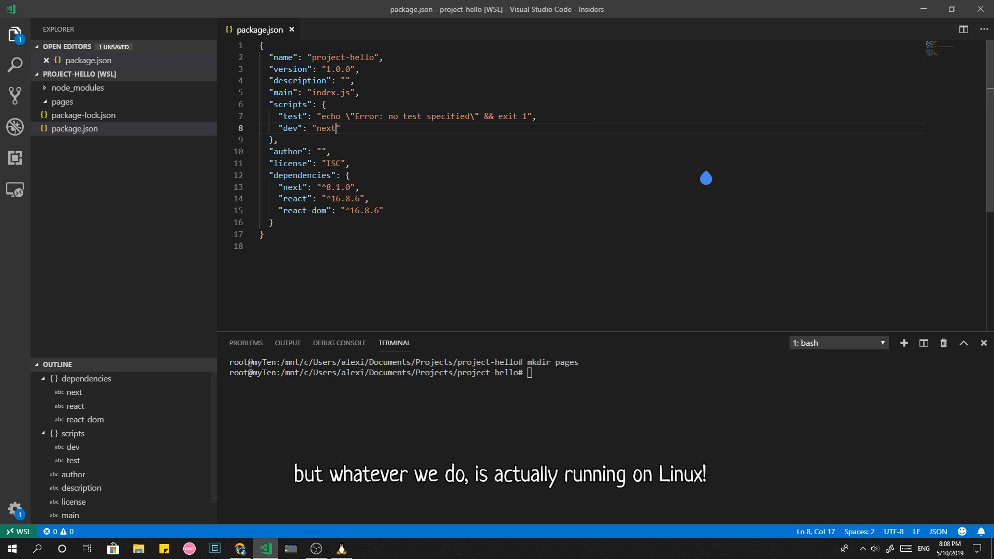
- Run npm run dev and browse to localhost:3000, which returns a 404
text(n)
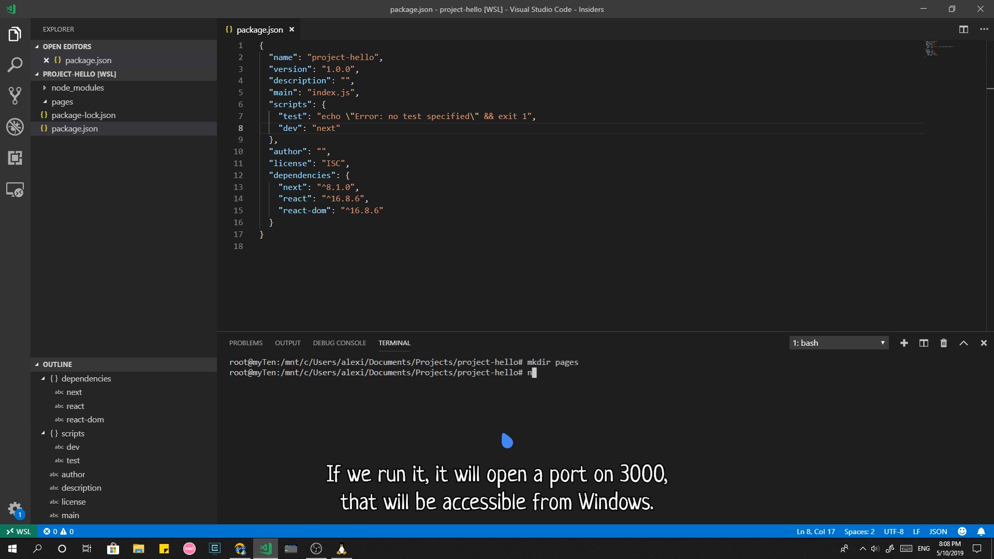
text(pm run dev)
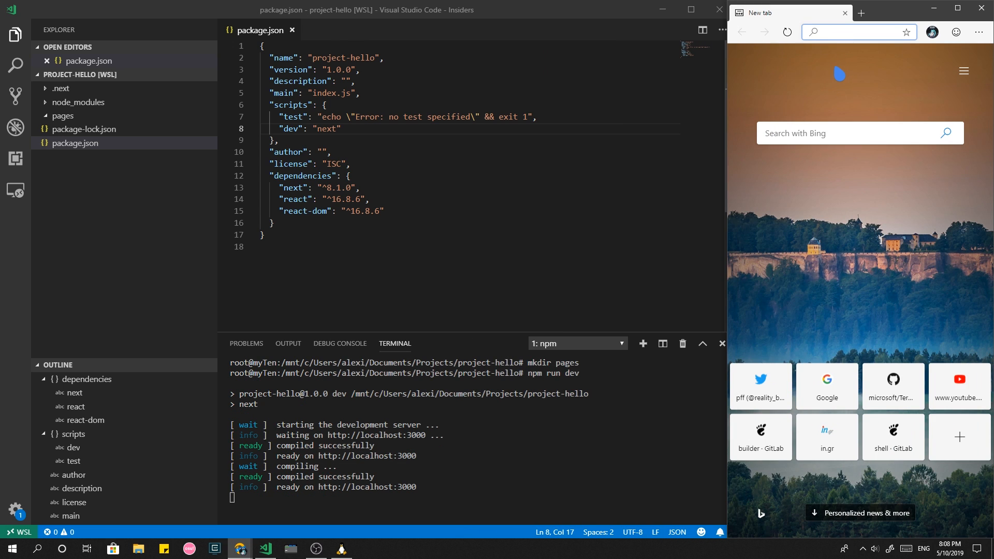
text(localhost:3000)
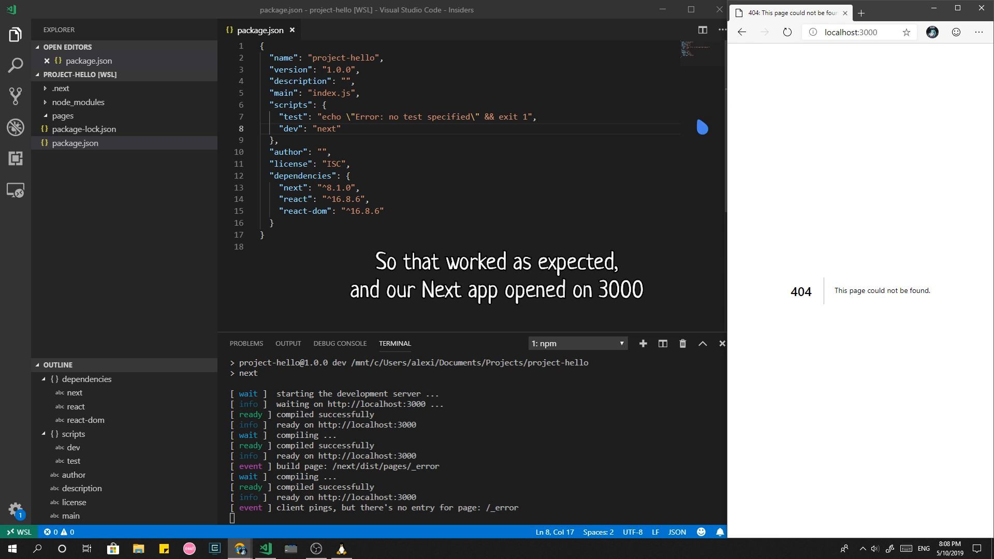
- Create a new index.js file inside the pages folder
right_click(62, 116)
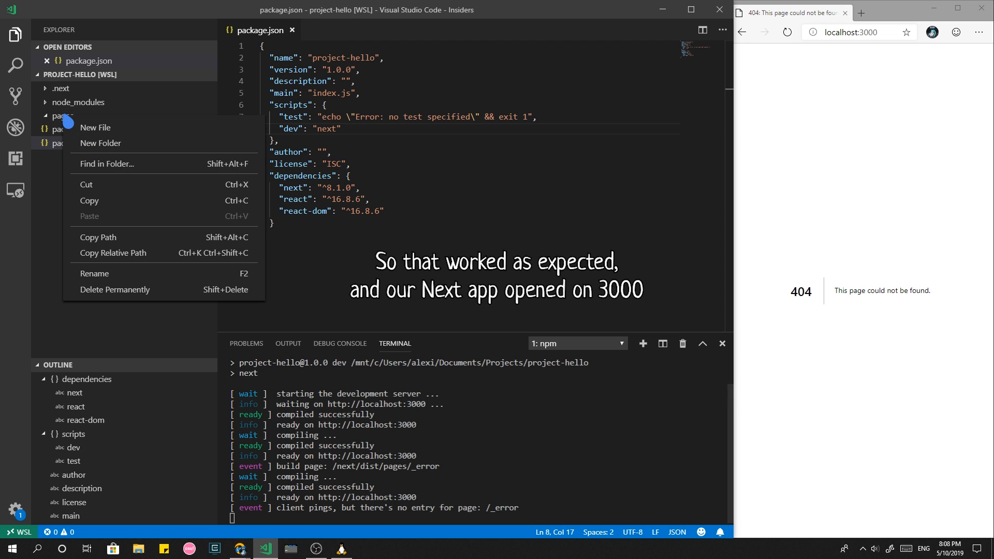
click(95, 127)
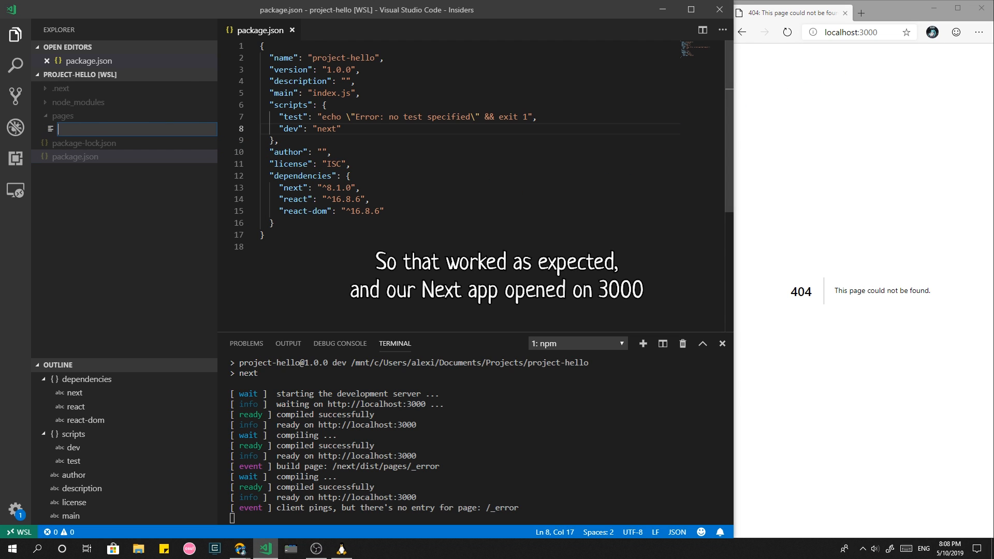
text(index.js)
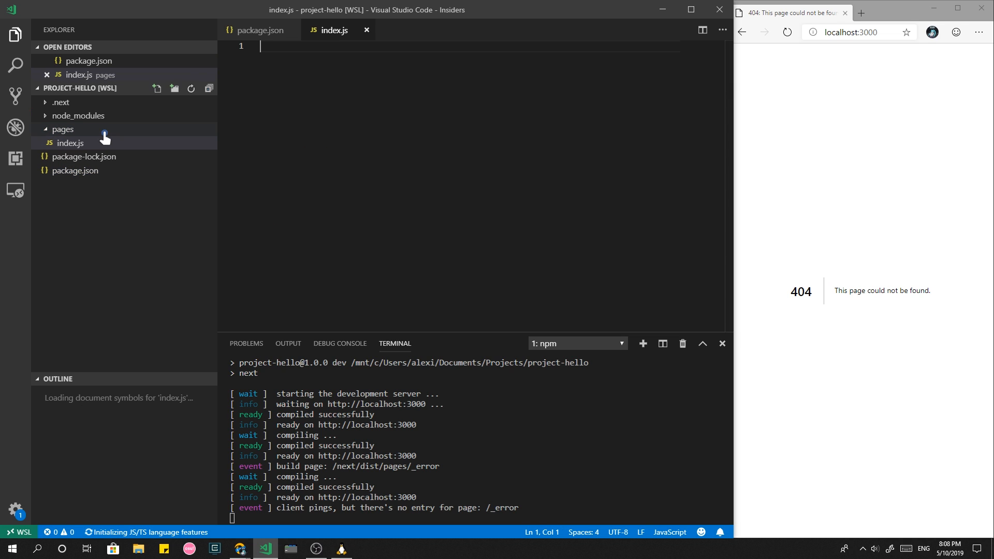
- Write a default-exported Home component with a 'Hello WSL Remote' h1 and a paragraph
text(const Home)
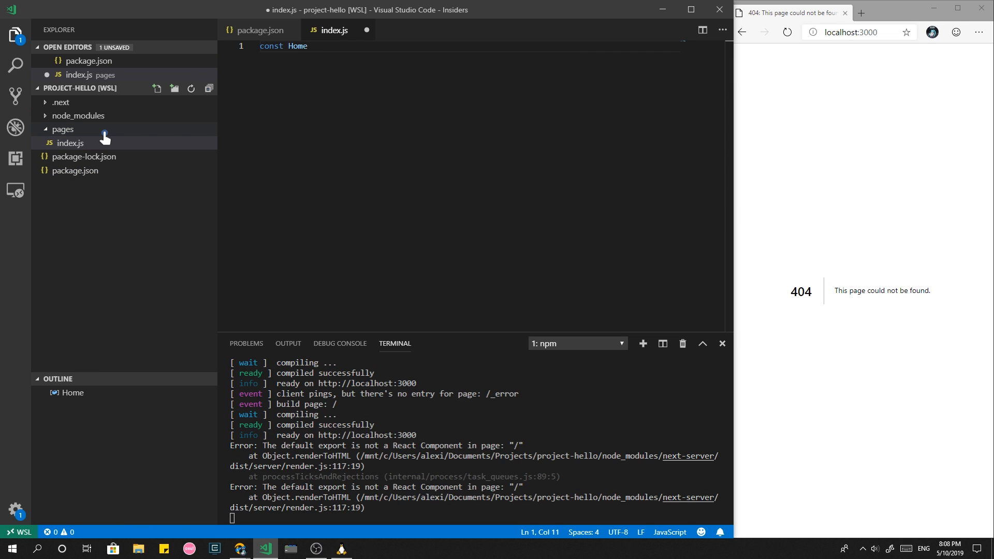
text(= () => ()
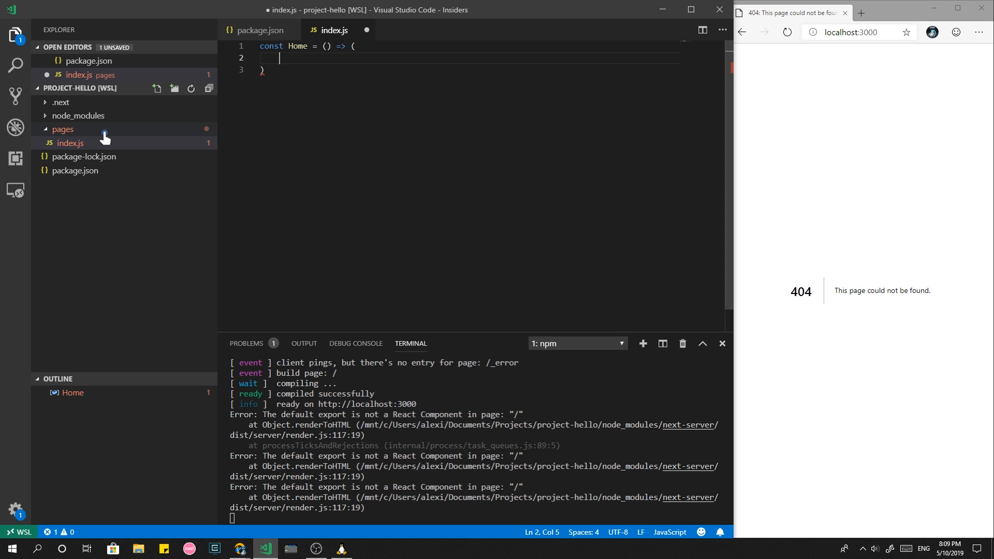
text(export default Home)
text(<div>)
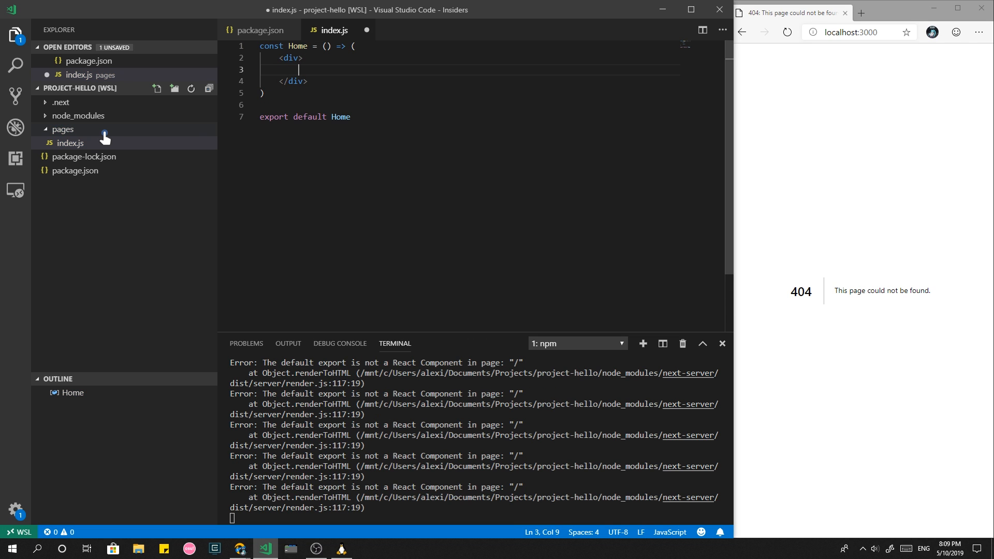
text(<h1>Hello WSL Remote</h1>)
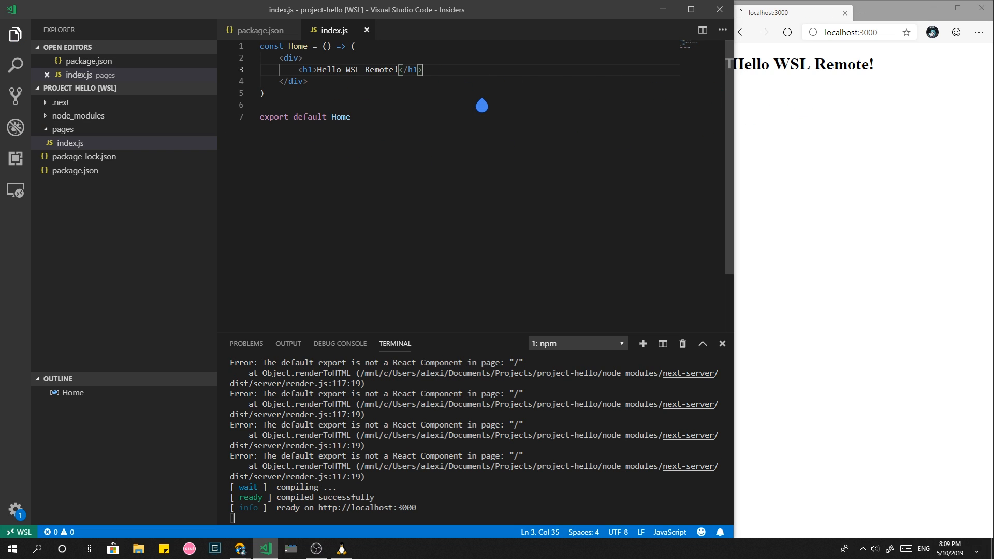
text(<p></p>)
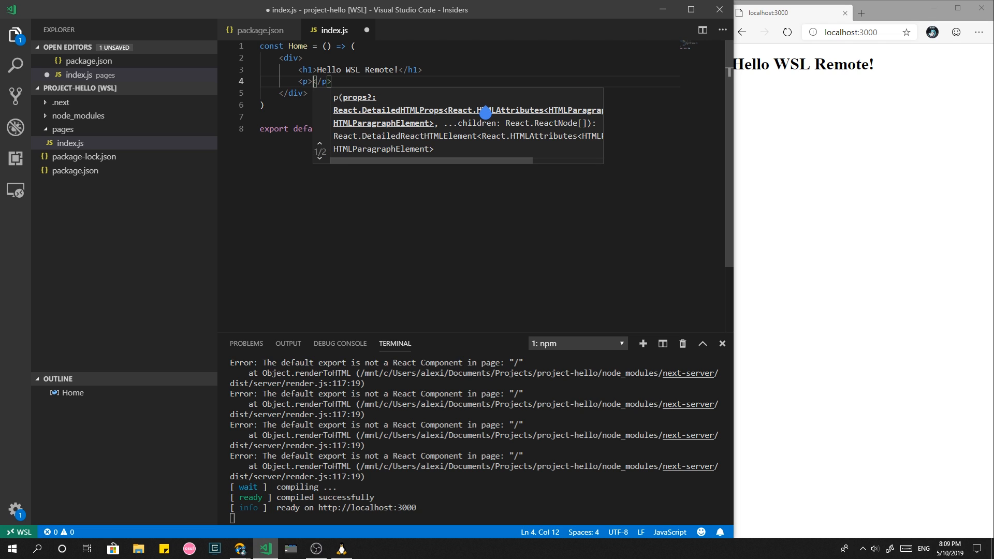
text(ANd not to forget! Ubuntu)
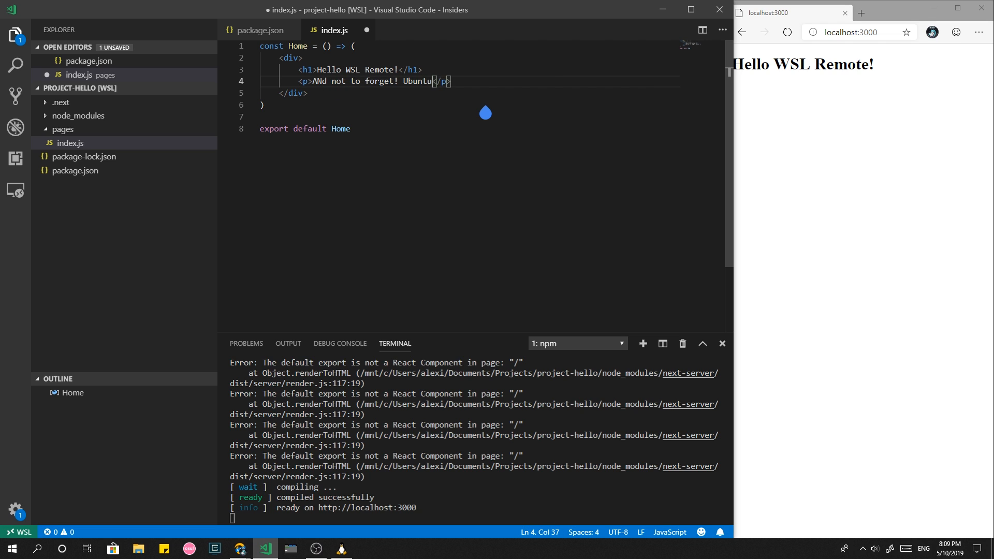
text(!@#$%^&&**()
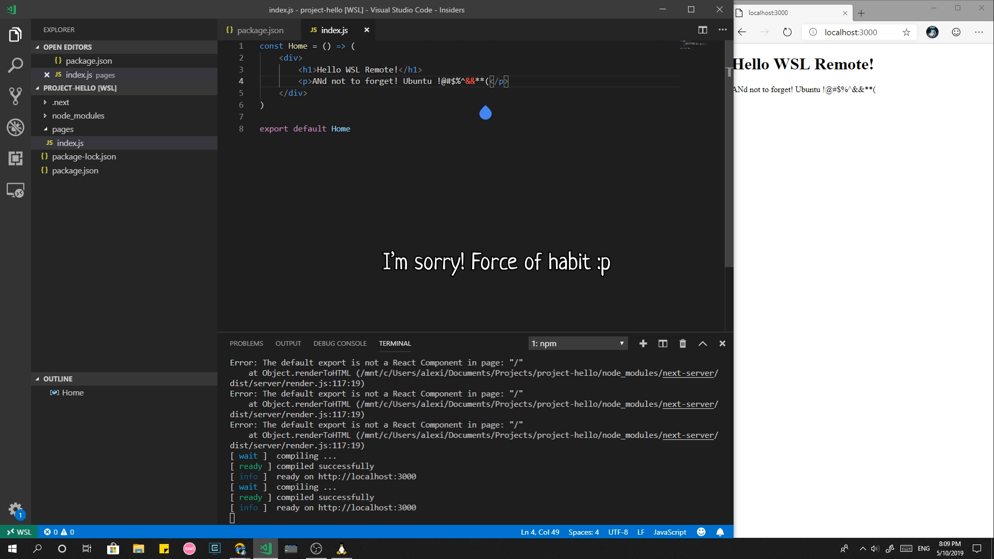